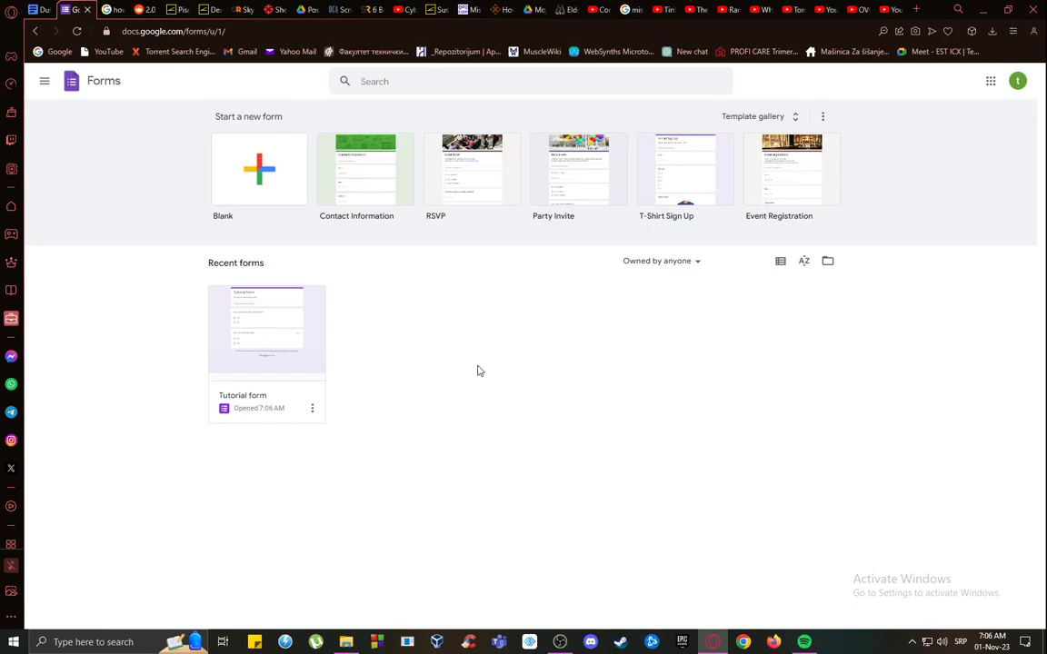
mouse_move(703, 209)
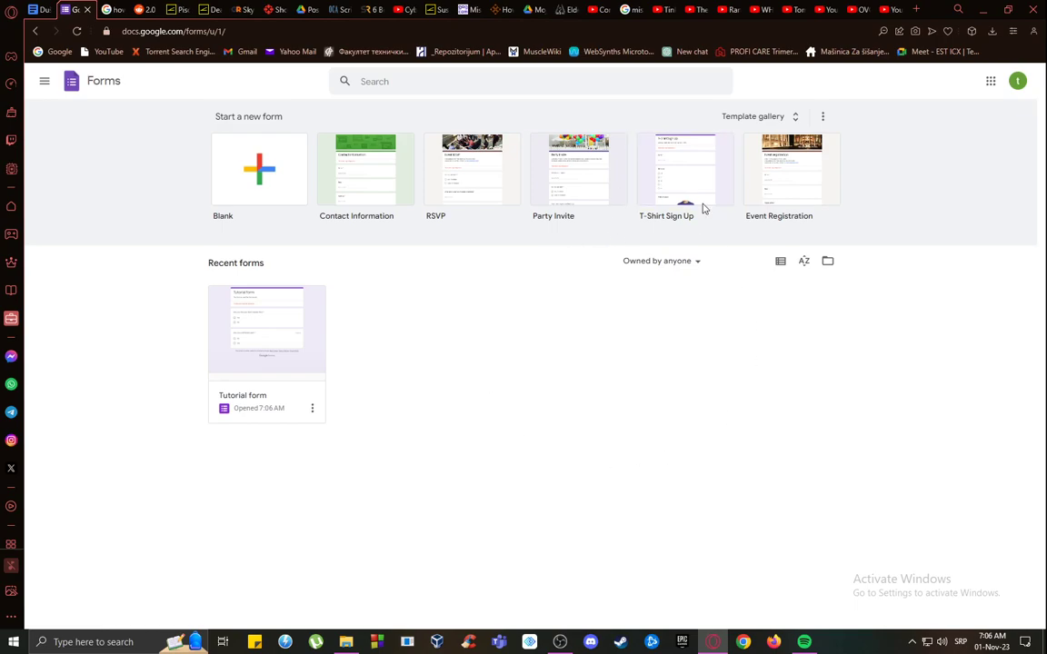
mouse_move(970, 139)
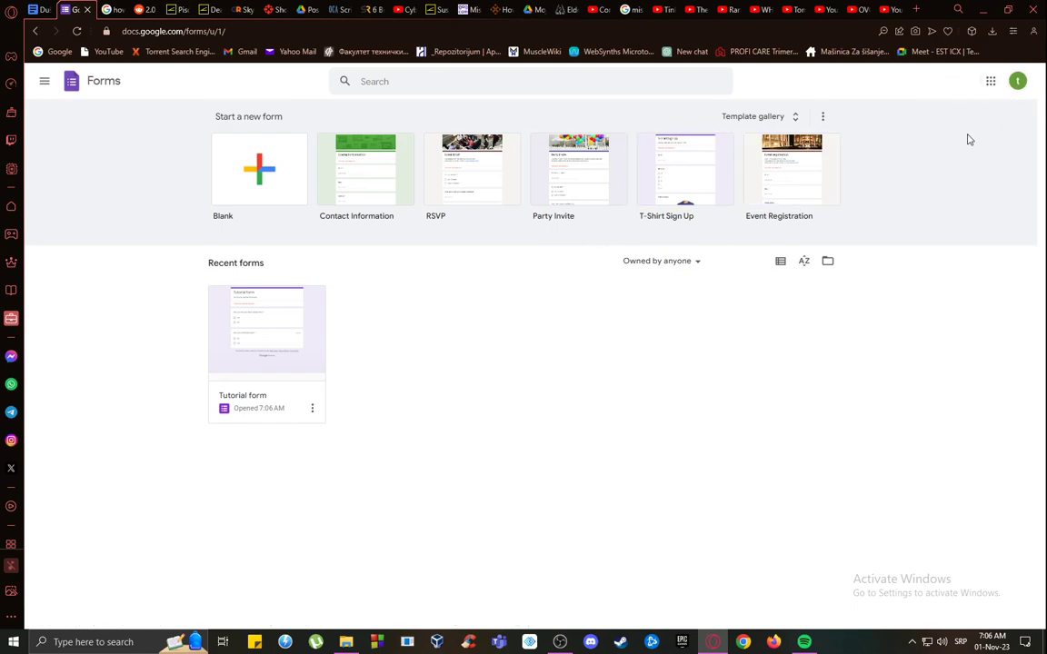
mouse_move(971, 124)
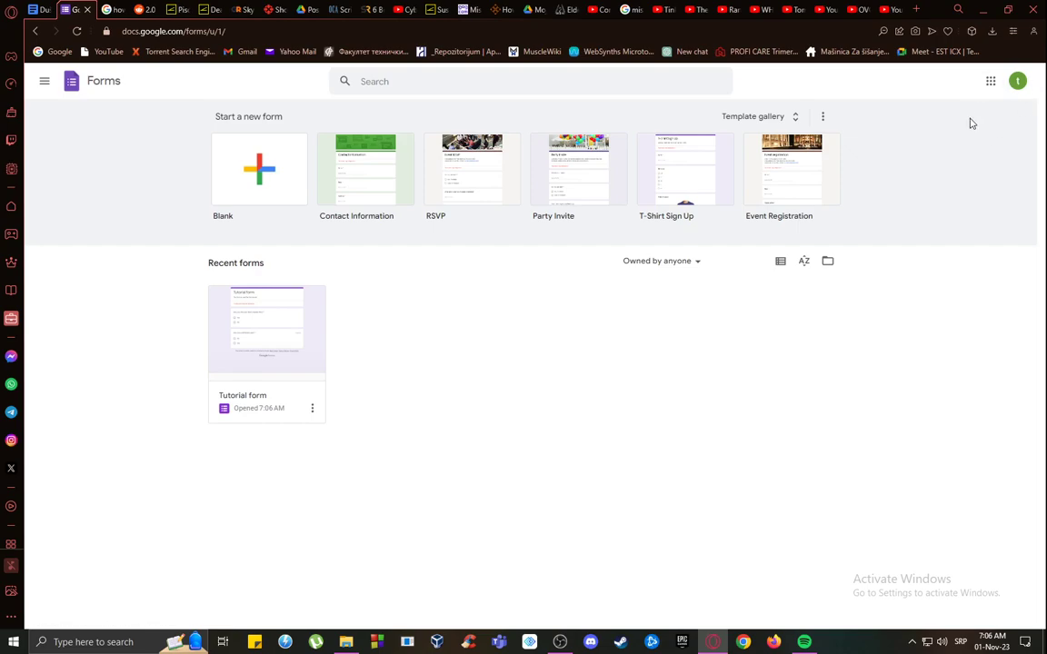
mouse_move(923, 198)
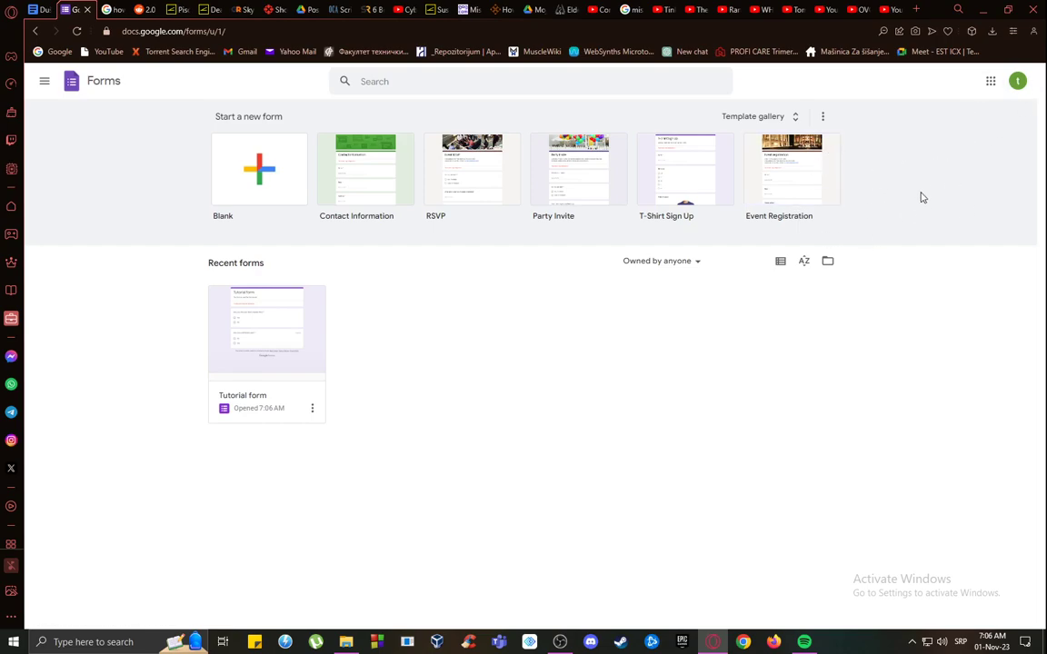
mouse_move(990, 81)
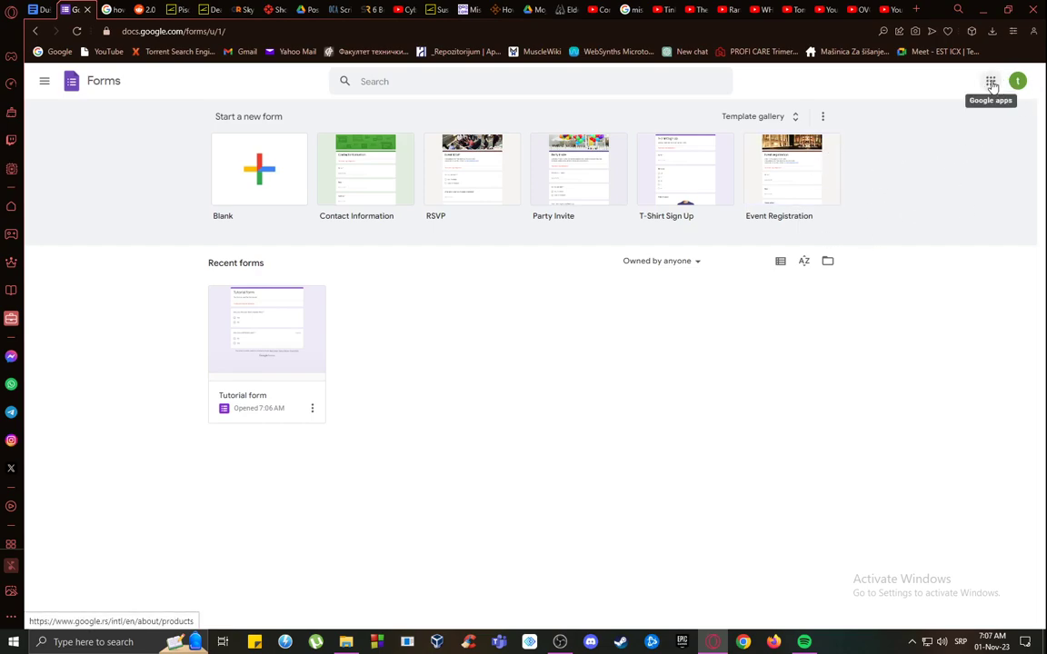
- Open the Tutorial form, glance at its quiz settings, and return to its questions
left_click(990, 81)
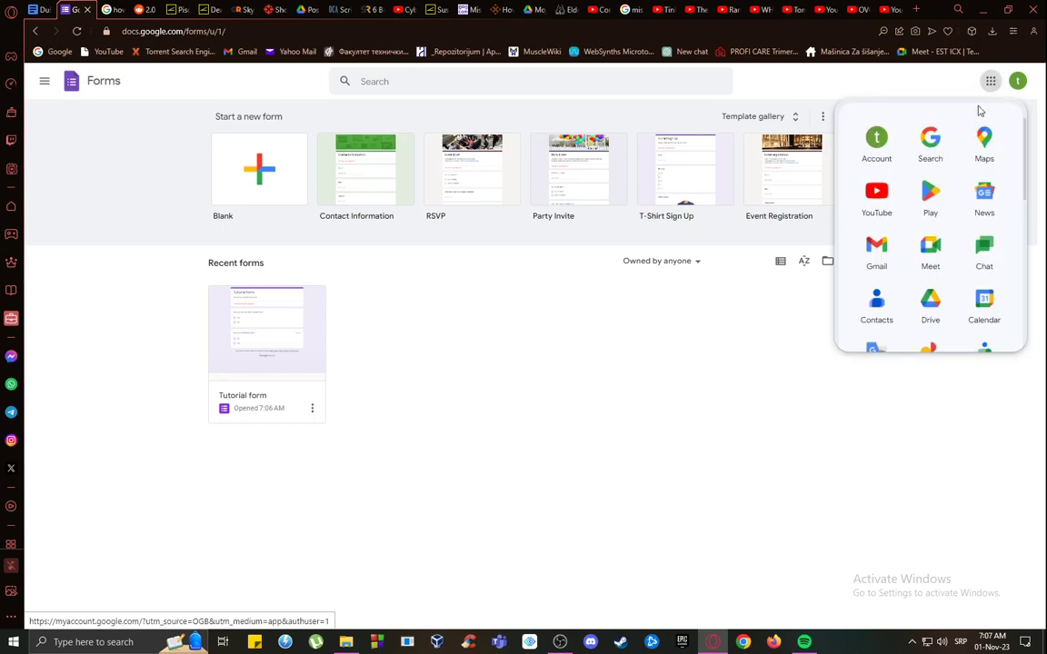
scroll("down", 3)
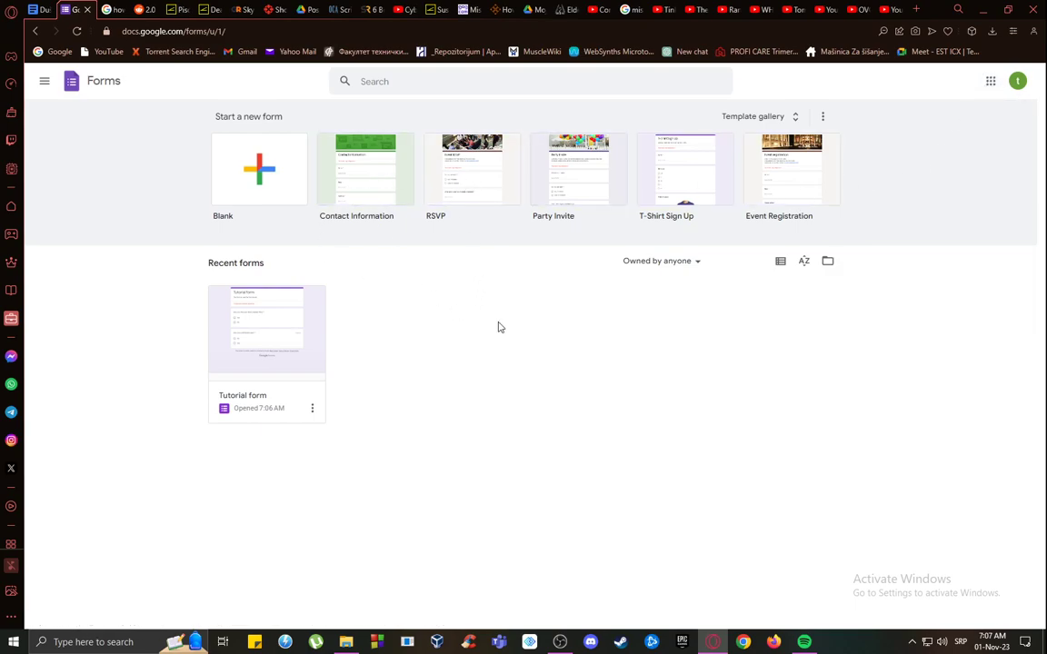
mouse_move(685, 455)
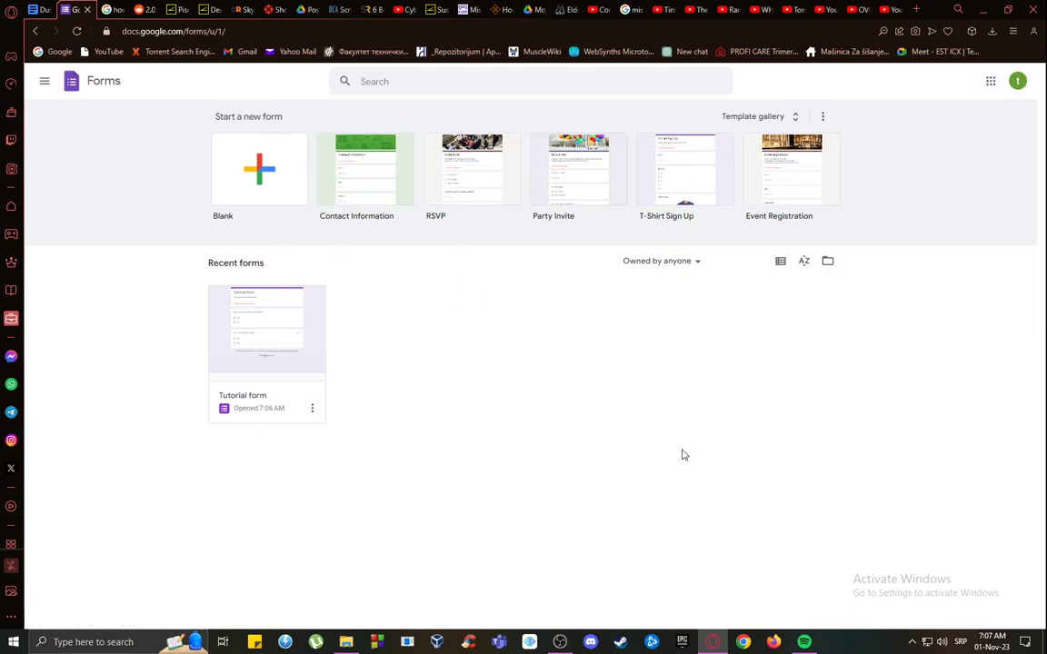
mouse_move(524, 289)
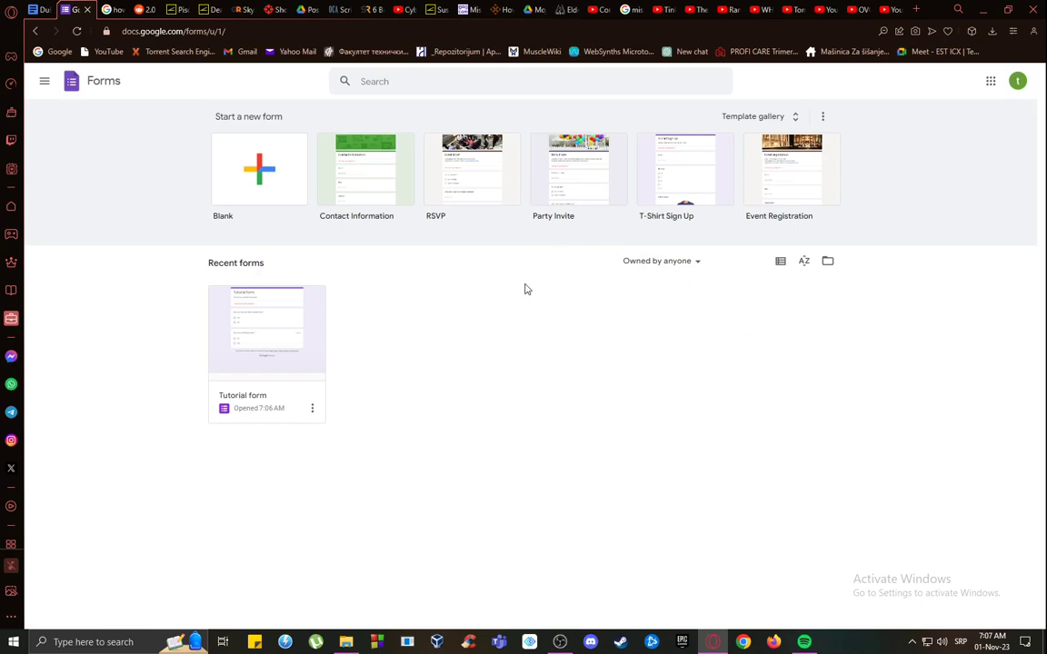
mouse_move(699, 491)
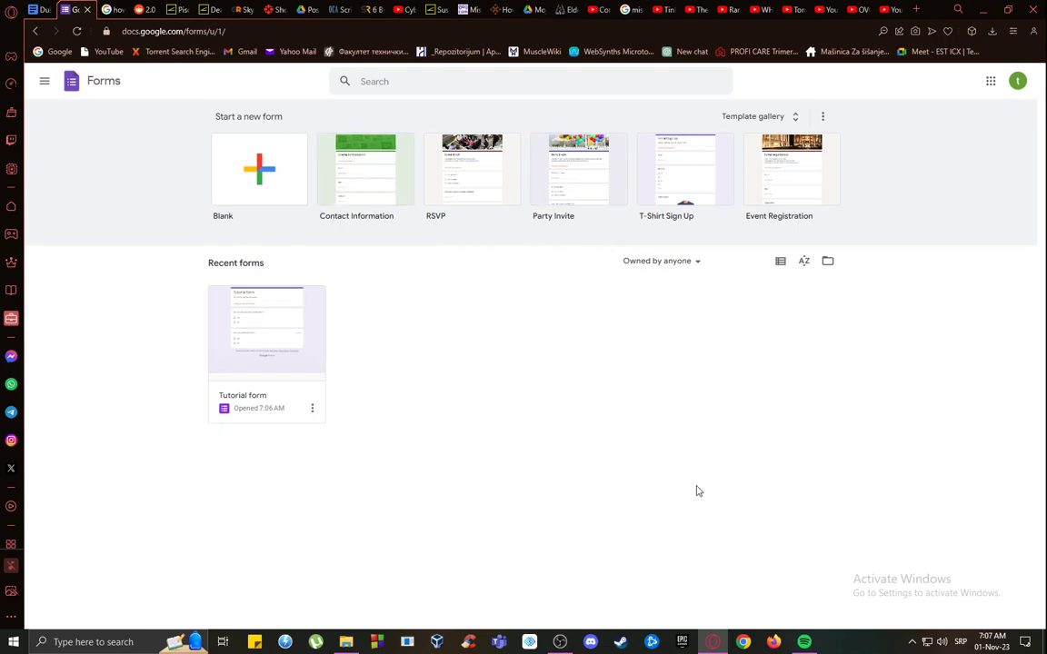
mouse_move(402, 406)
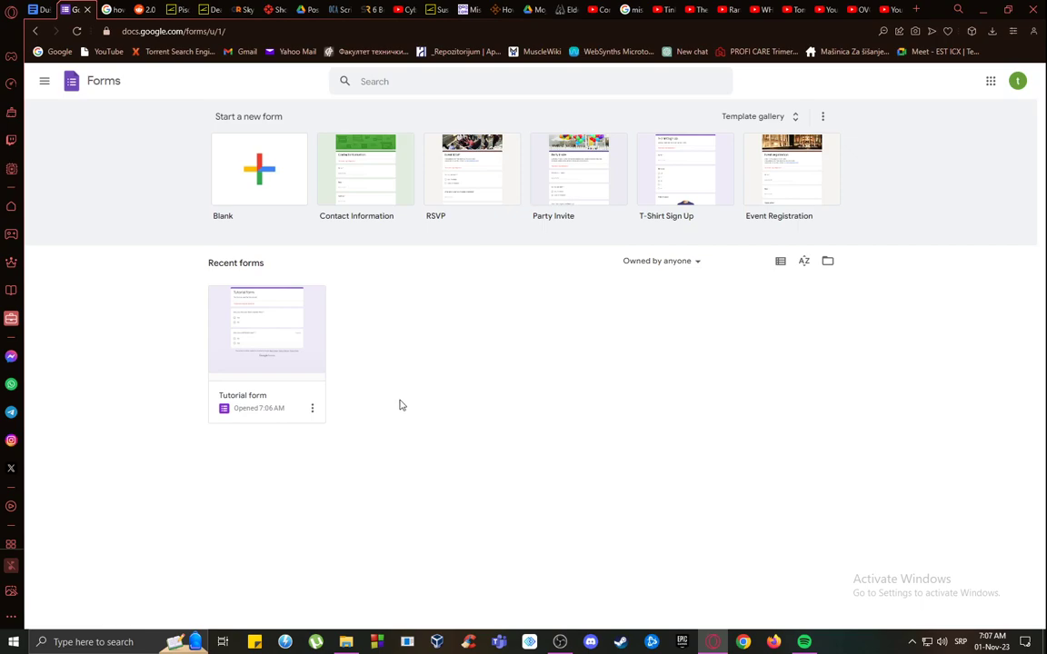
mouse_move(394, 395)
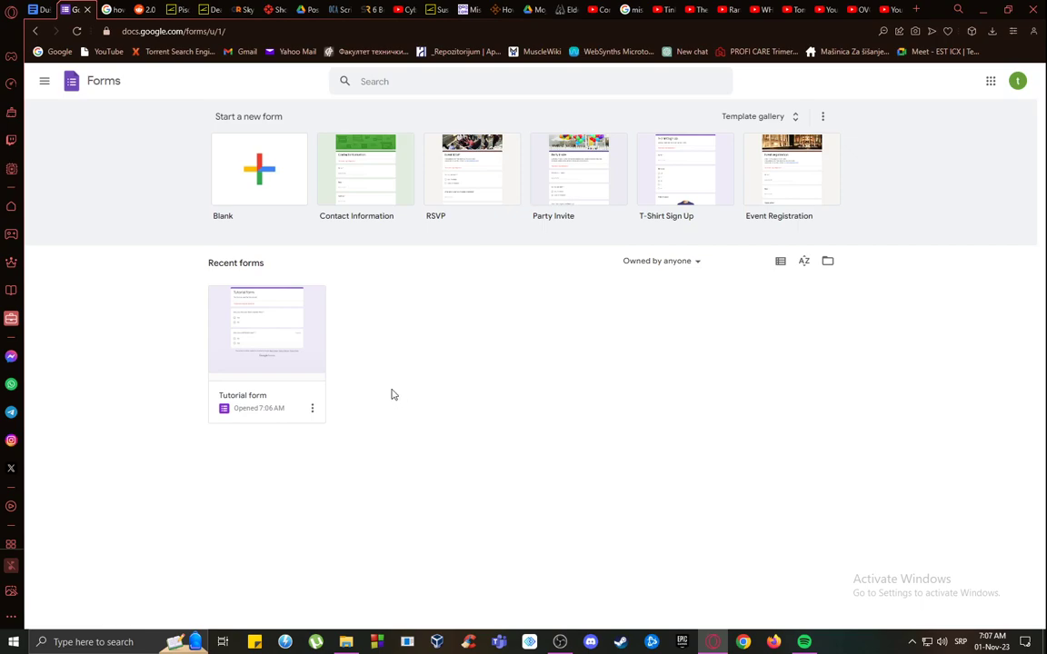
mouse_move(251, 262)
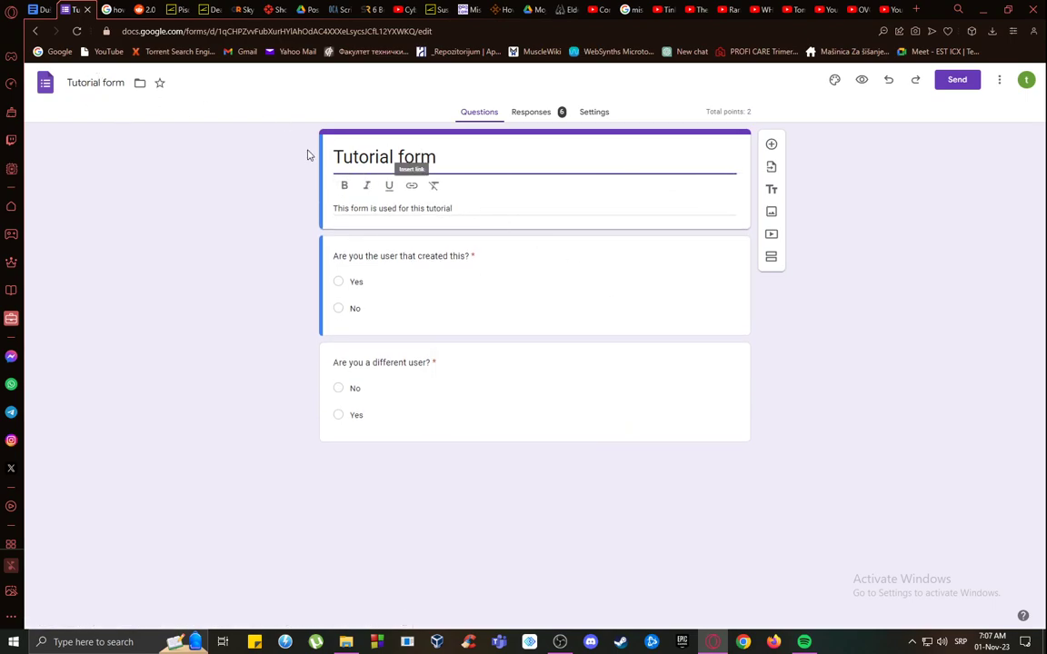
mouse_move(464, 189)
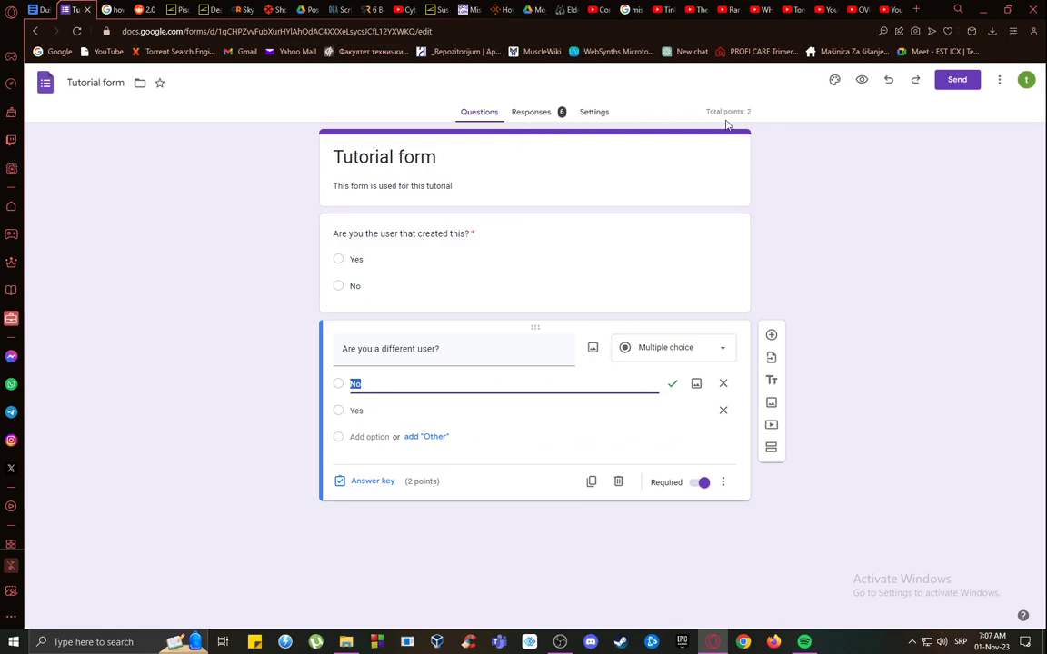
left_click(593, 112)
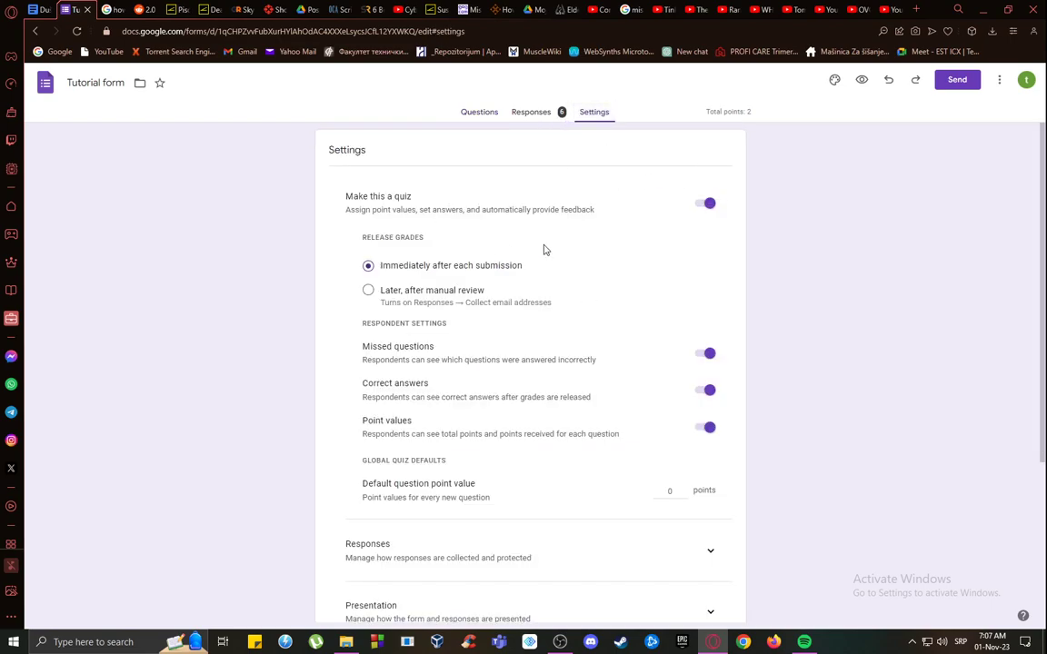
left_click(479, 111)
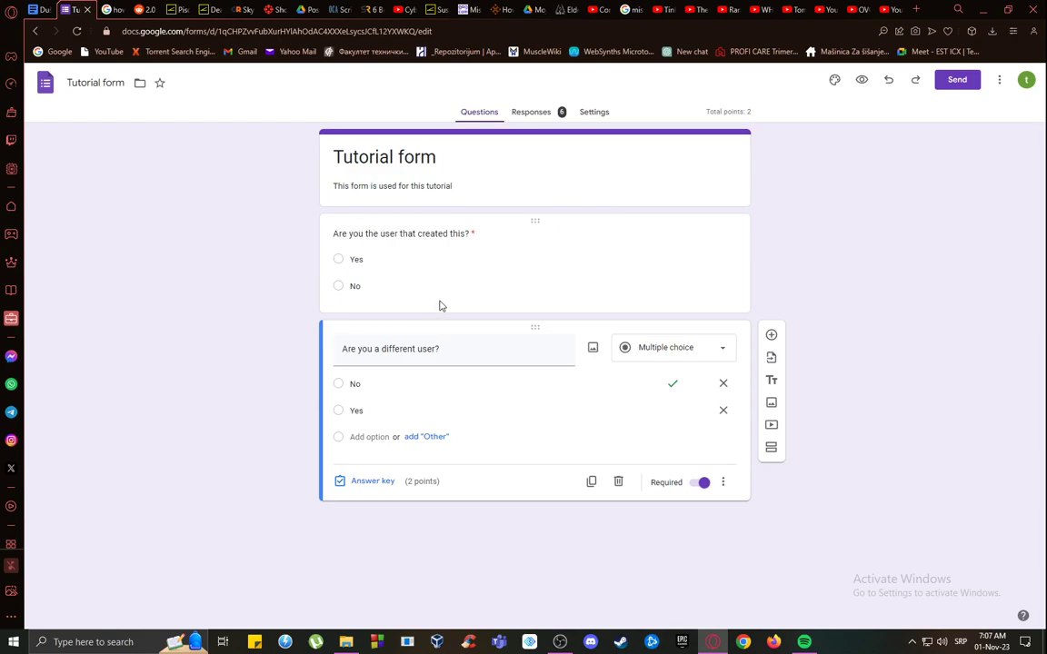
- Search the Google Workspace Marketplace for the formLimiter add-on
left_click(999, 80)
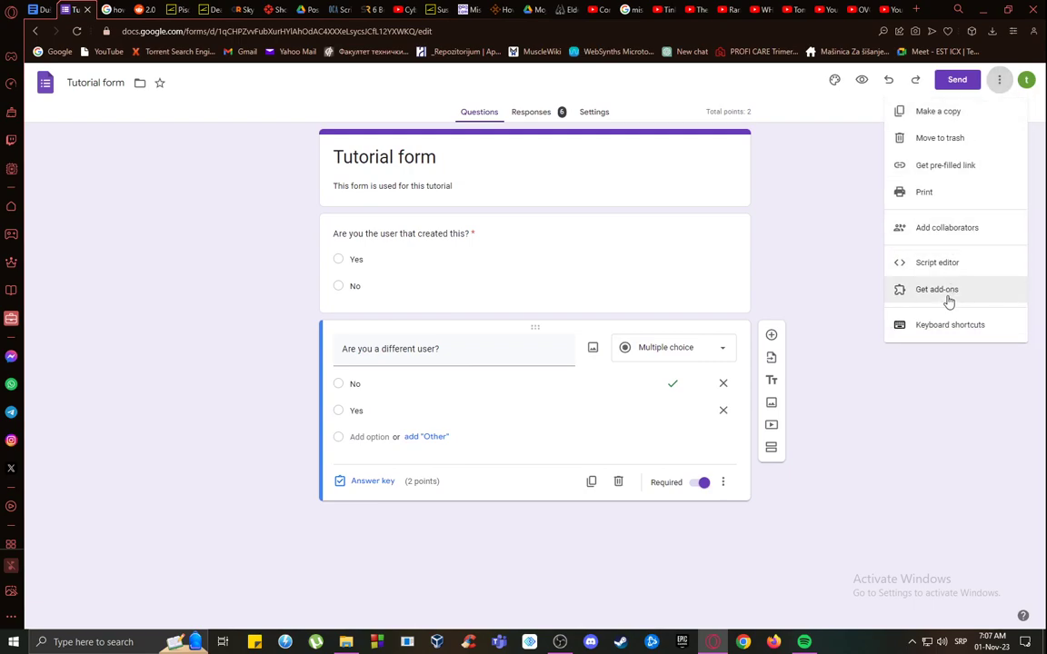
left_click(936, 289)
type("formLimi")
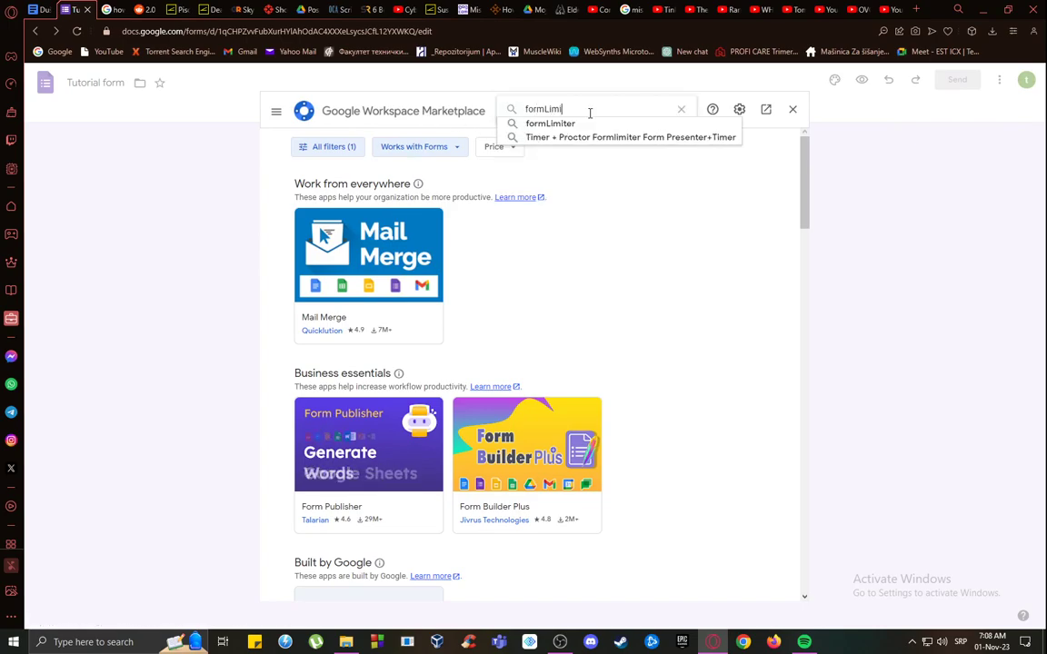
left_click(550, 122)
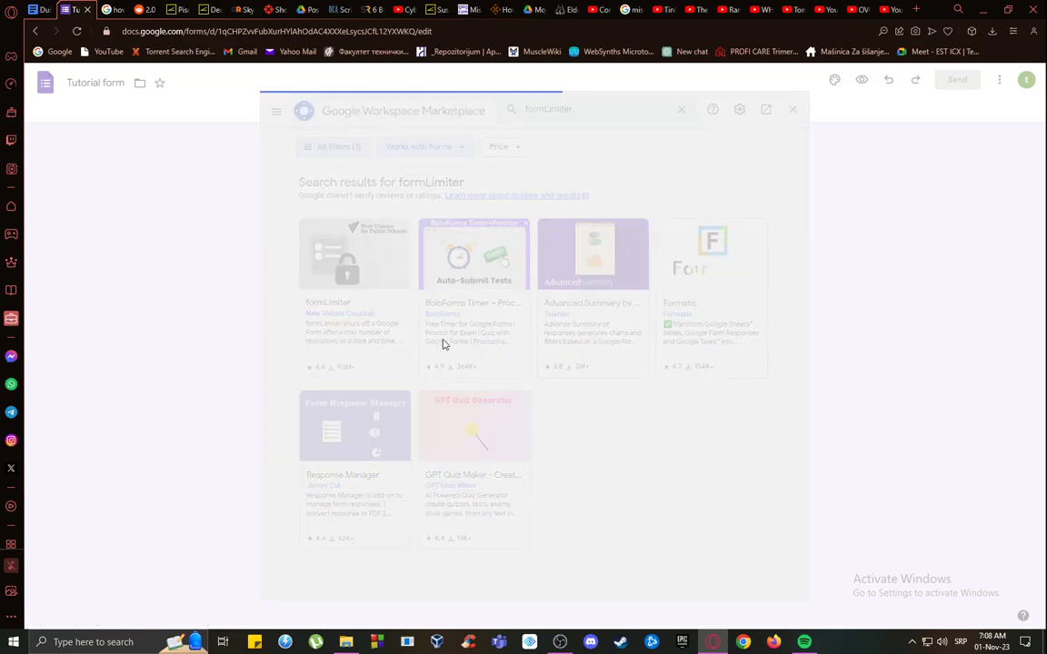
- Attempt the formLimiter install, dismiss the failed sign-in window, and reload the form
left_click(354, 254)
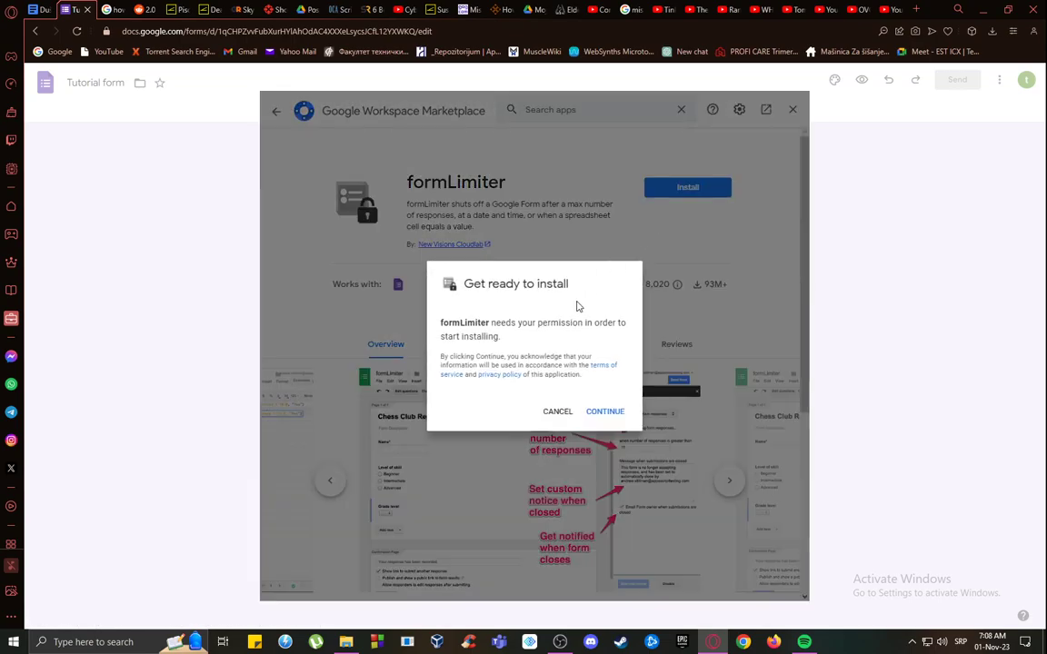
left_click(604, 411)
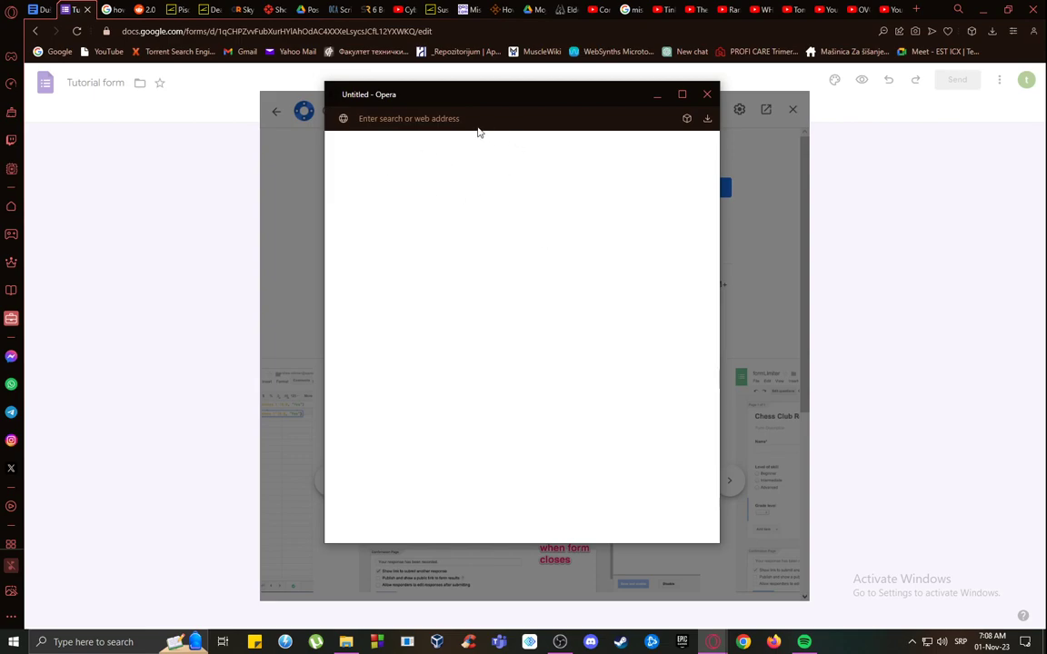
mouse_move(484, 95)
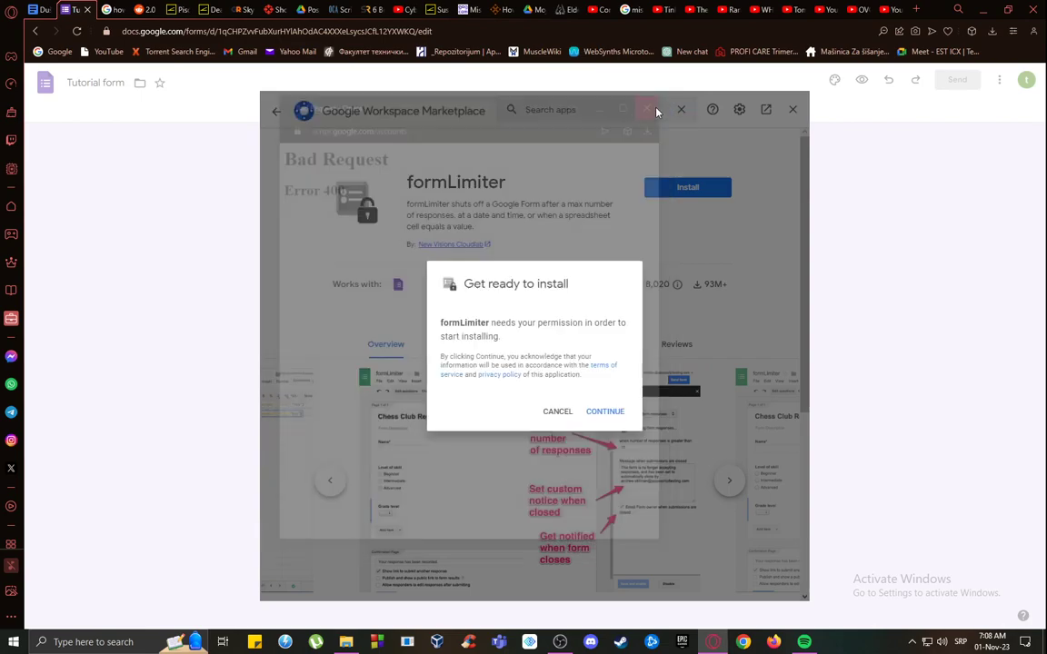
left_click(604, 411)
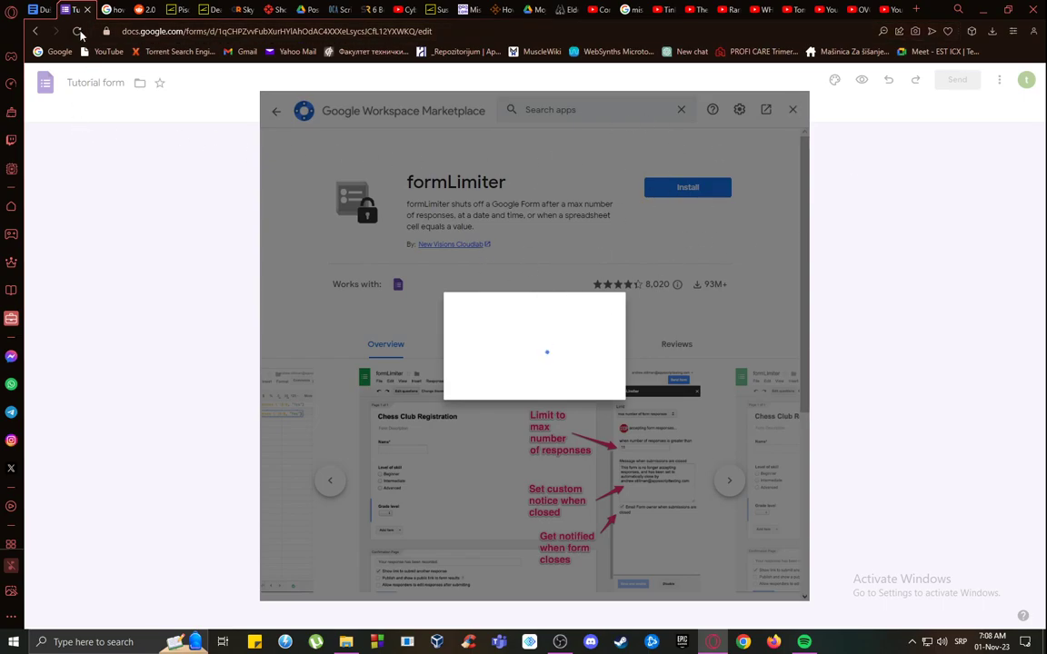
left_click(791, 109)
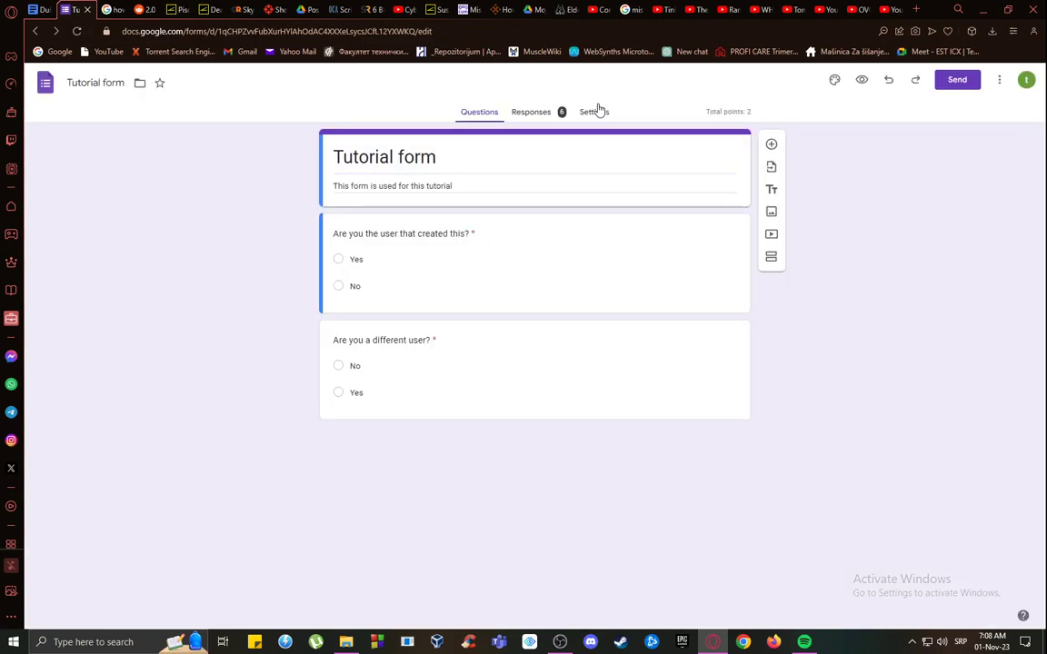
- Show the Tutorial form's Settings, with quiz mode on and immediate grade release
left_click(594, 111)
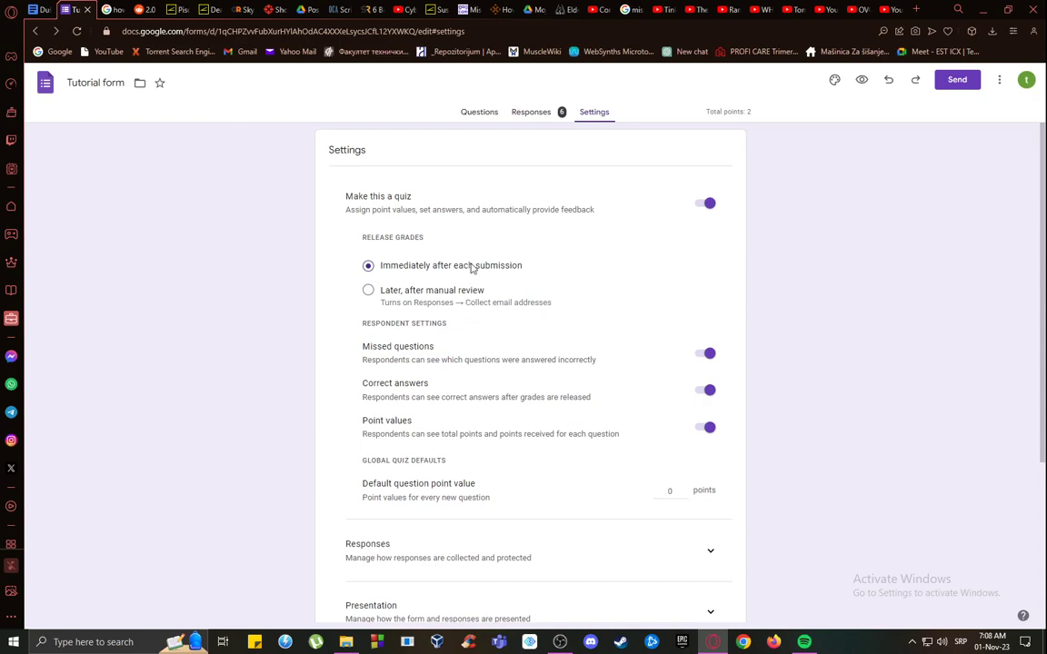
mouse_move(418, 167)
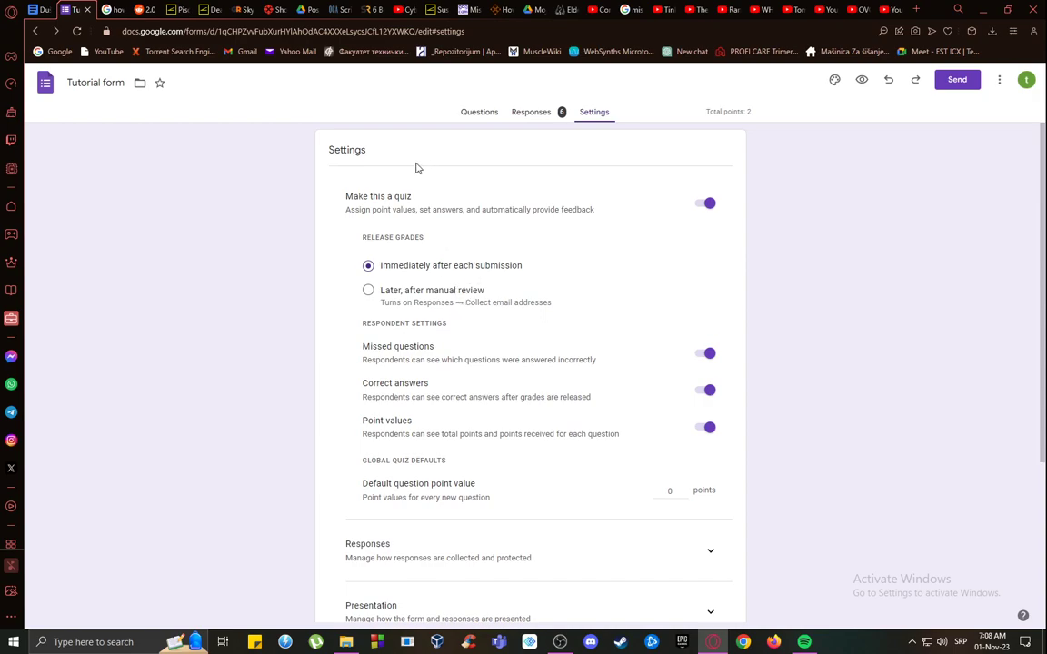
mouse_move(209, 314)
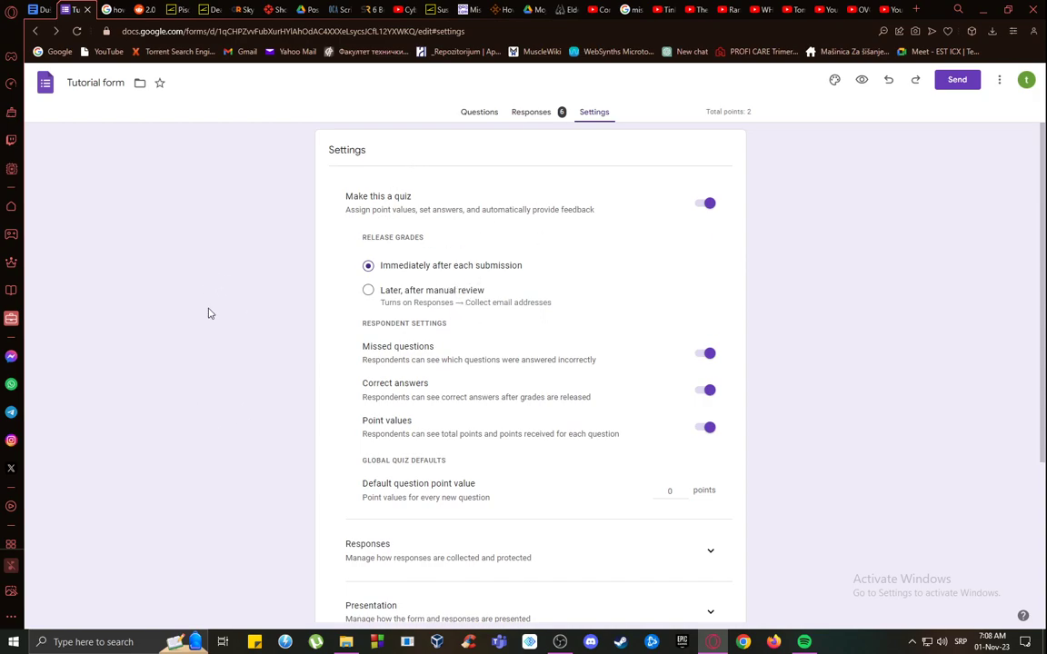
mouse_move(337, 387)
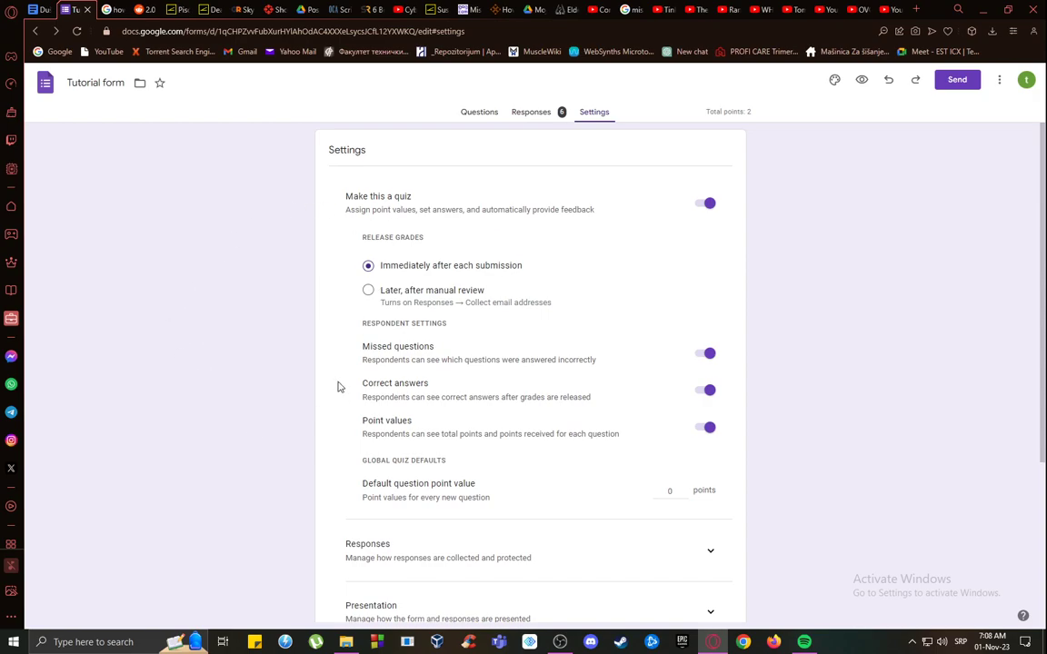
mouse_move(150, 319)
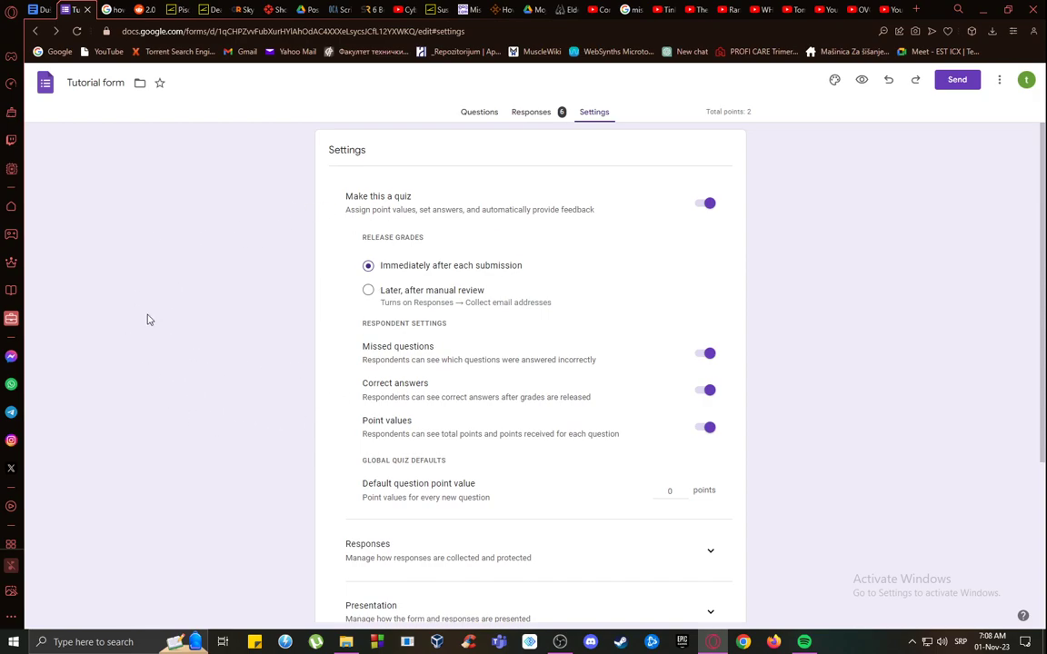
mouse_move(113, 245)
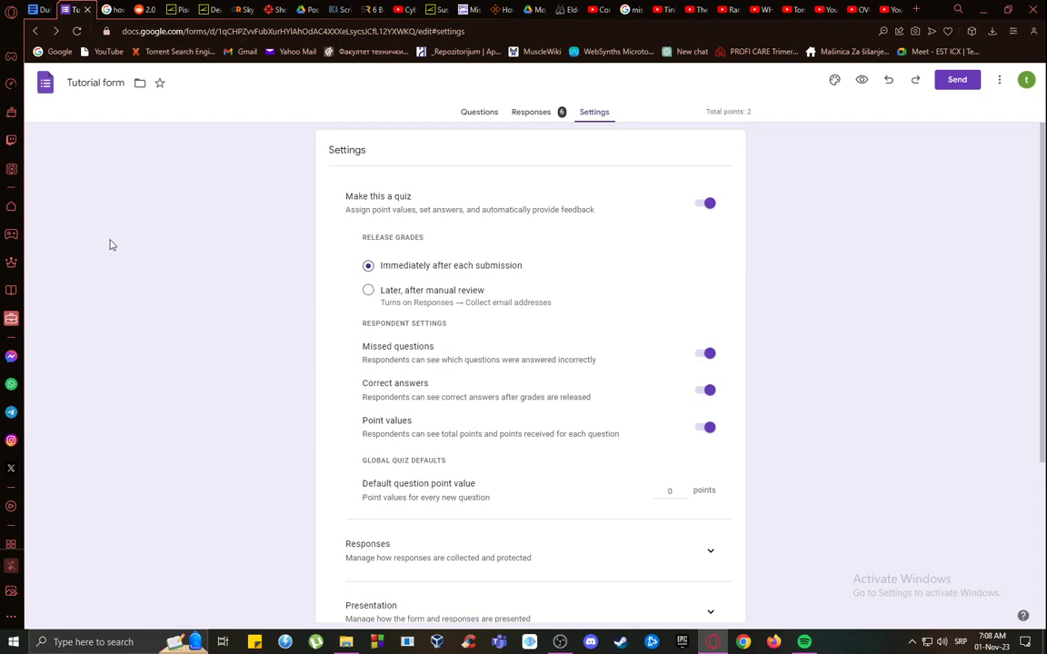
mouse_move(127, 263)
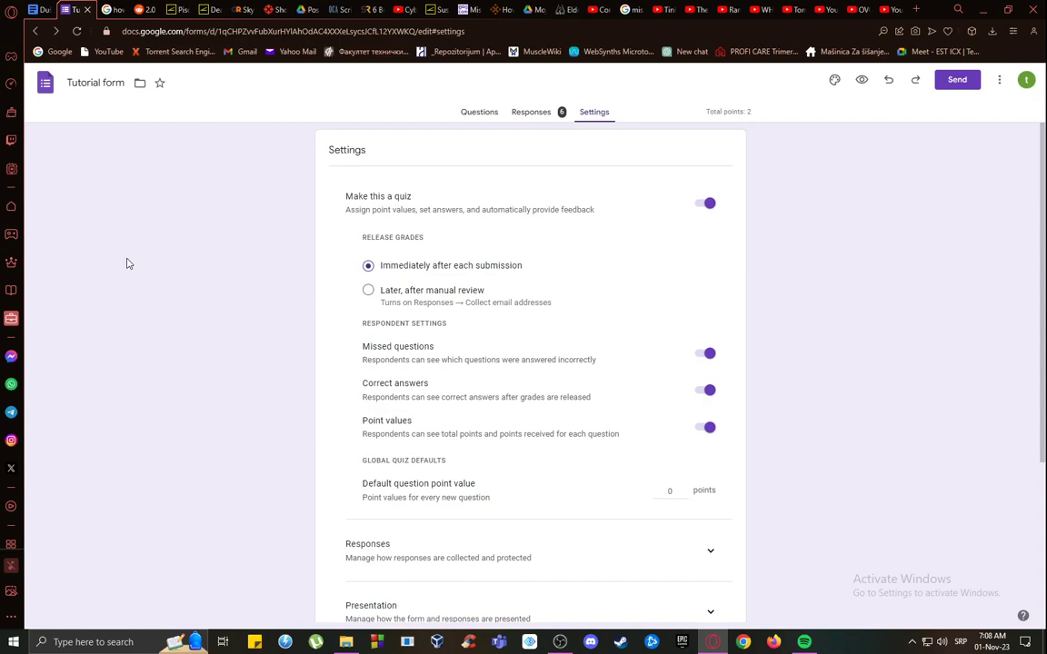